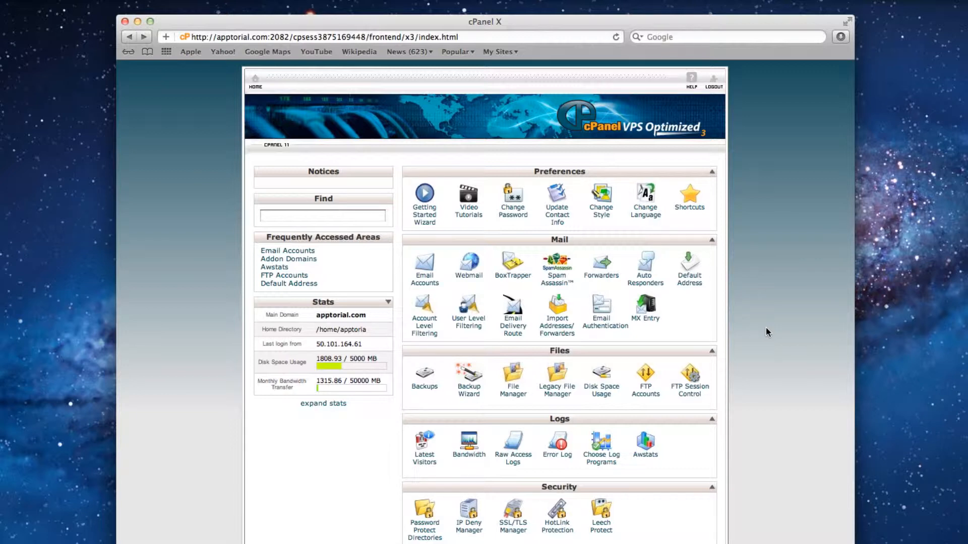
- Launch the Softaculous auto-installer from cPanel's Software/Services section
scroll(down, 3)
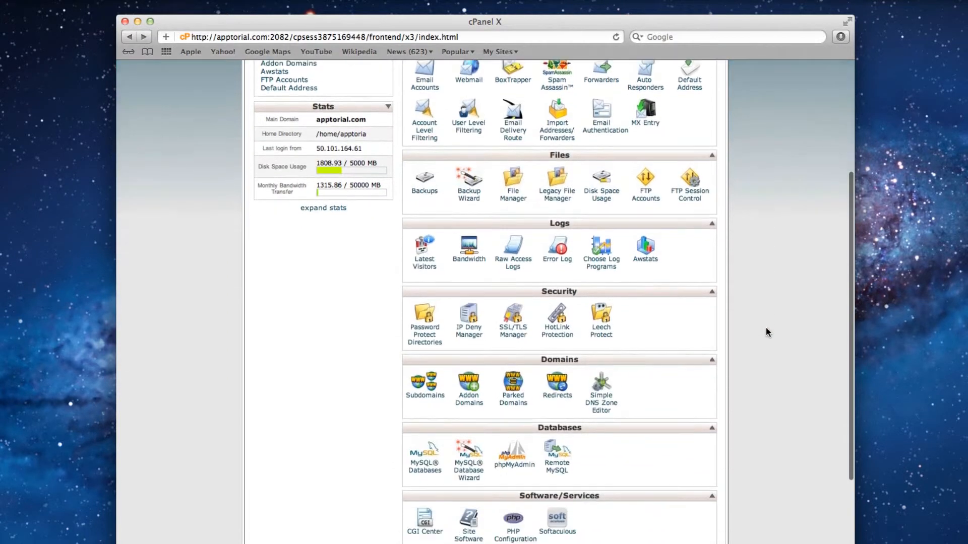
scroll(down, 3)
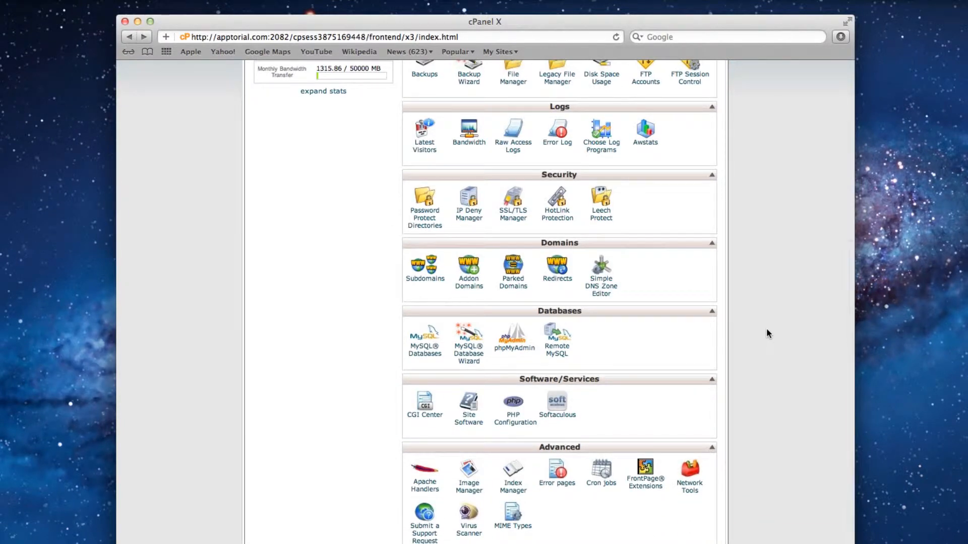
mouse_move(557, 414)
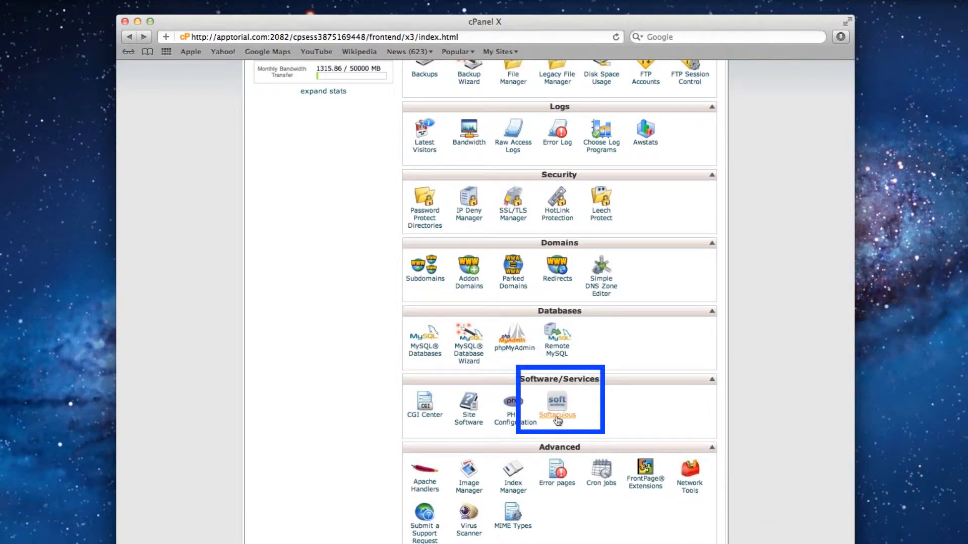
click(557, 407)
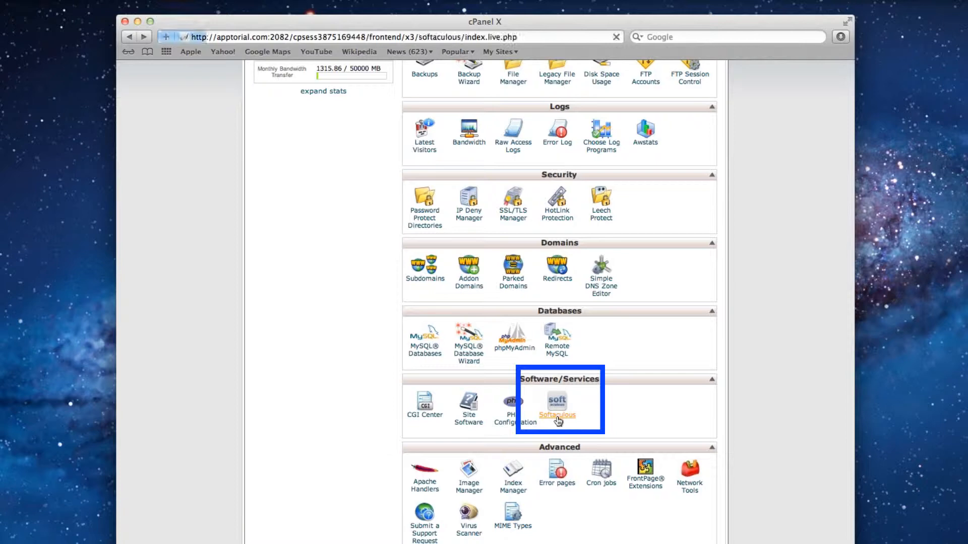
- Go to the WordPress script page under the Blogs category
click(557, 409)
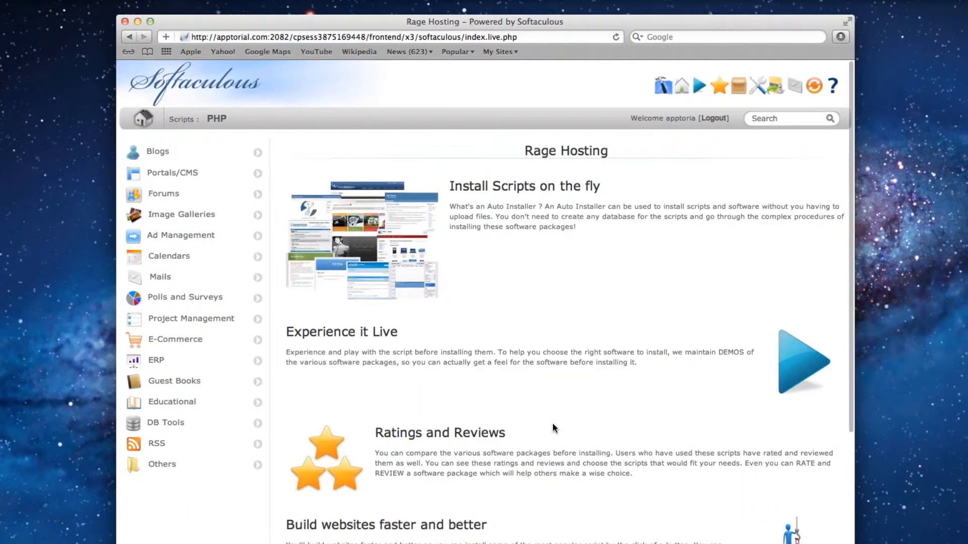
mouse_move(346, 247)
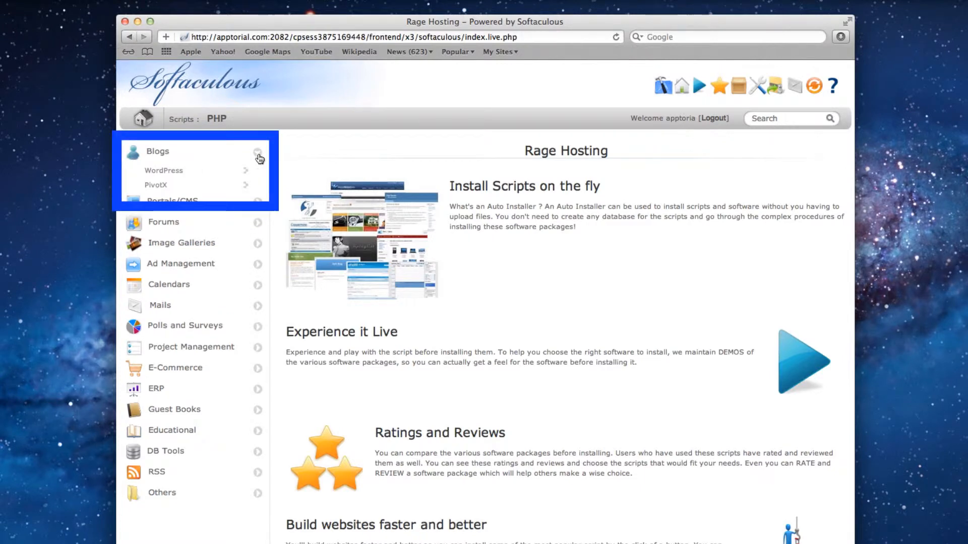
mouse_move(163, 170)
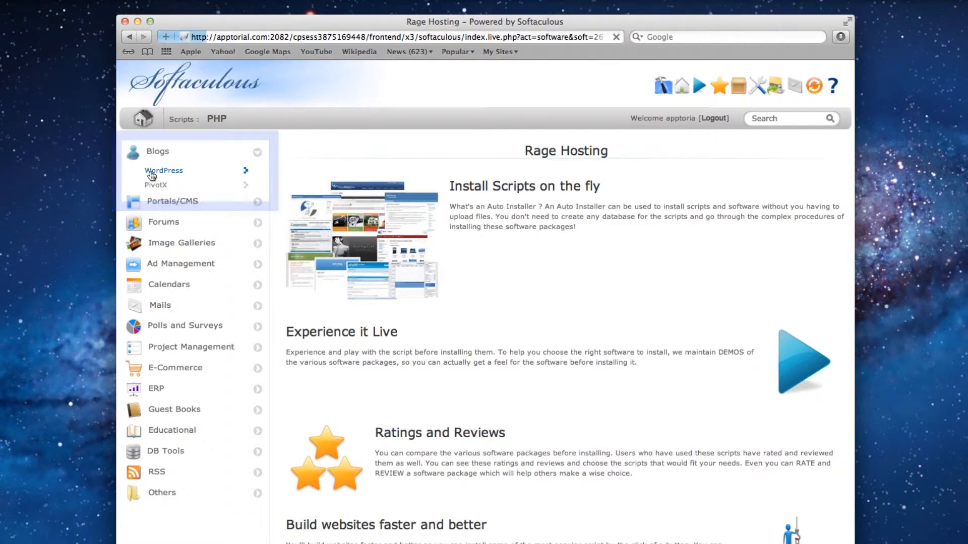
click(163, 170)
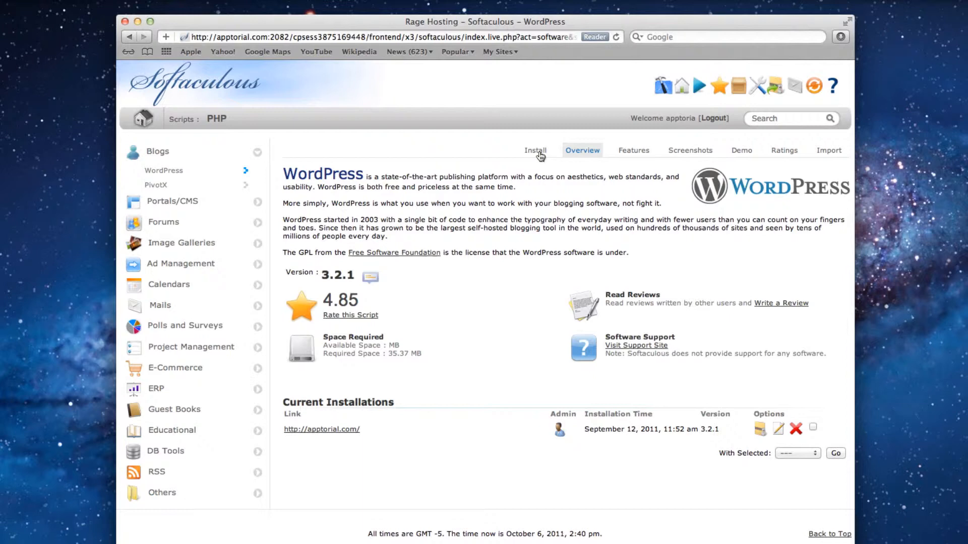
- Start a WordPress install and set its install directory to 'blog'
click(535, 150)
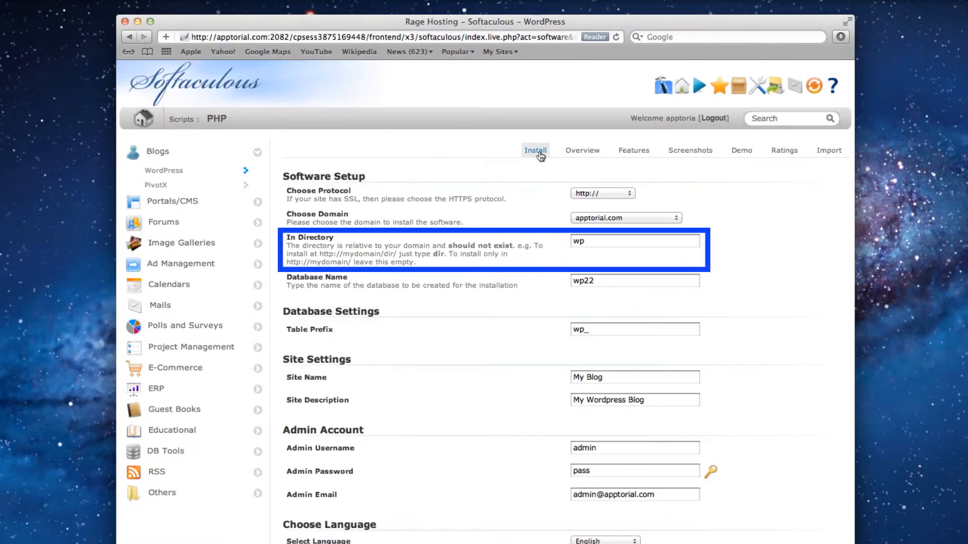
mouse_move(544, 183)
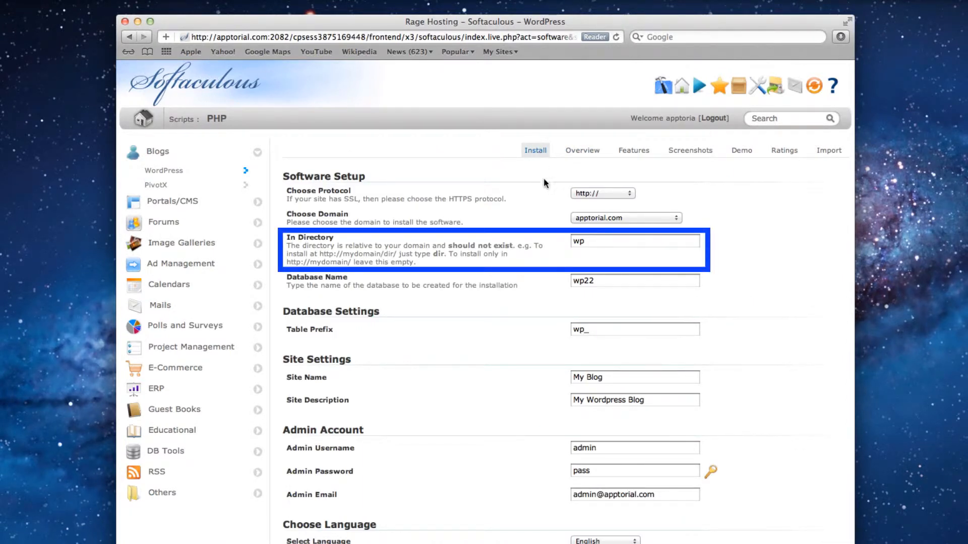
click(634, 241)
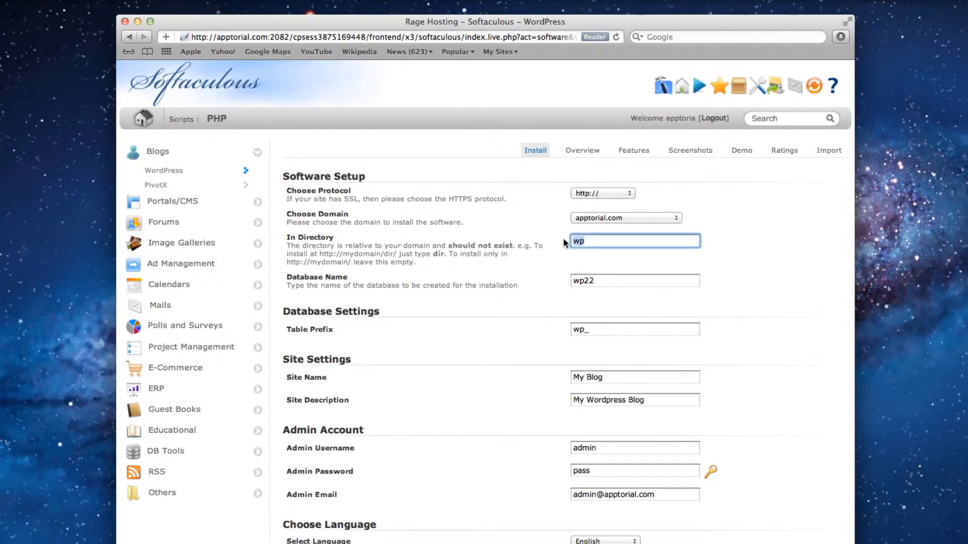
text(blog)
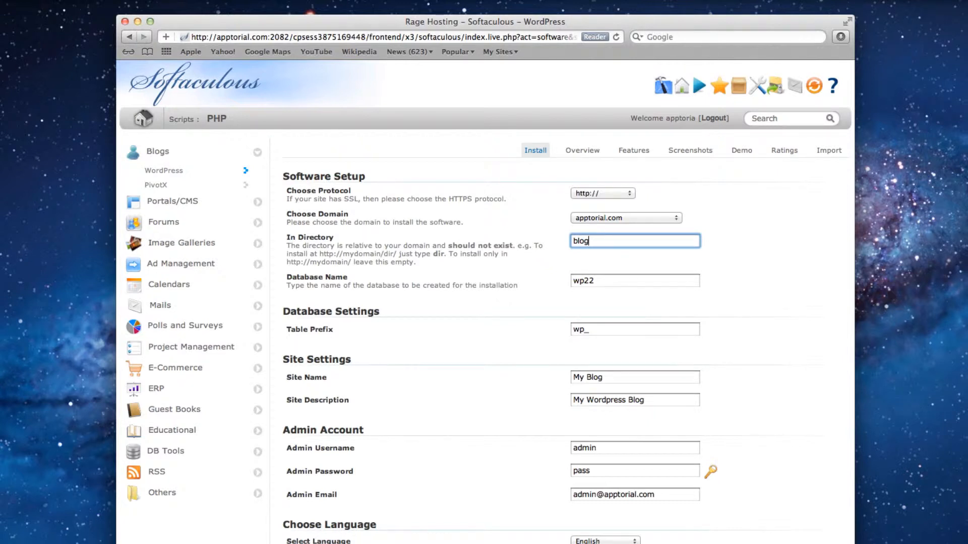
key(Backspace)
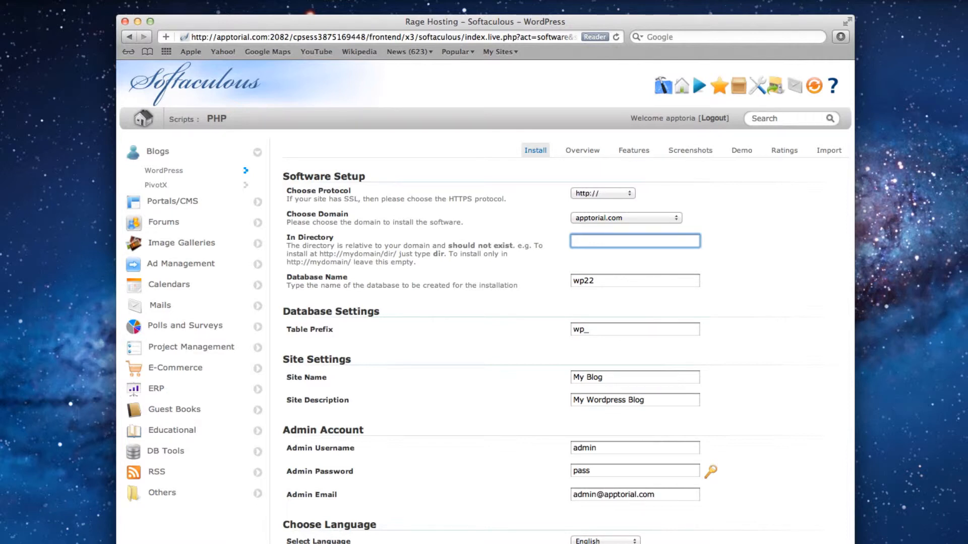
text(blog)
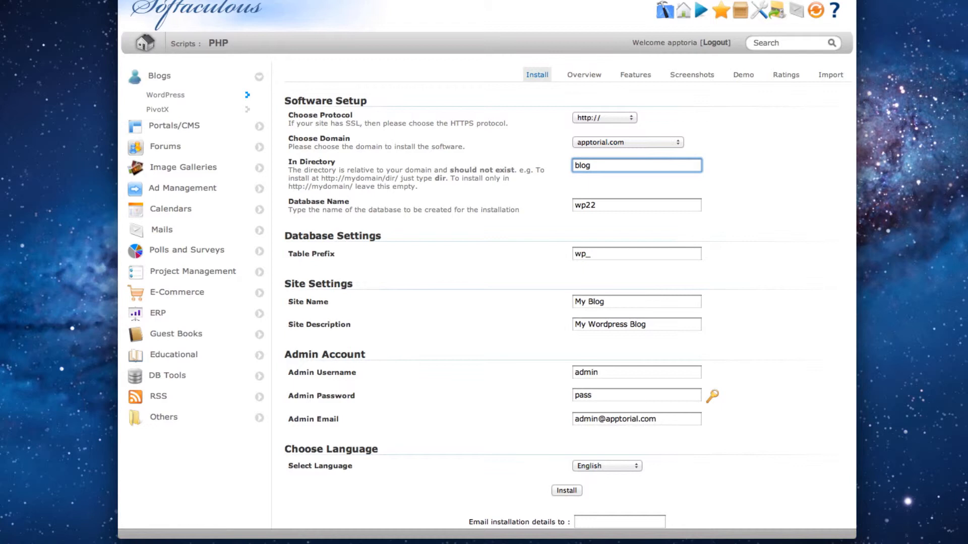
mouse_move(558, 310)
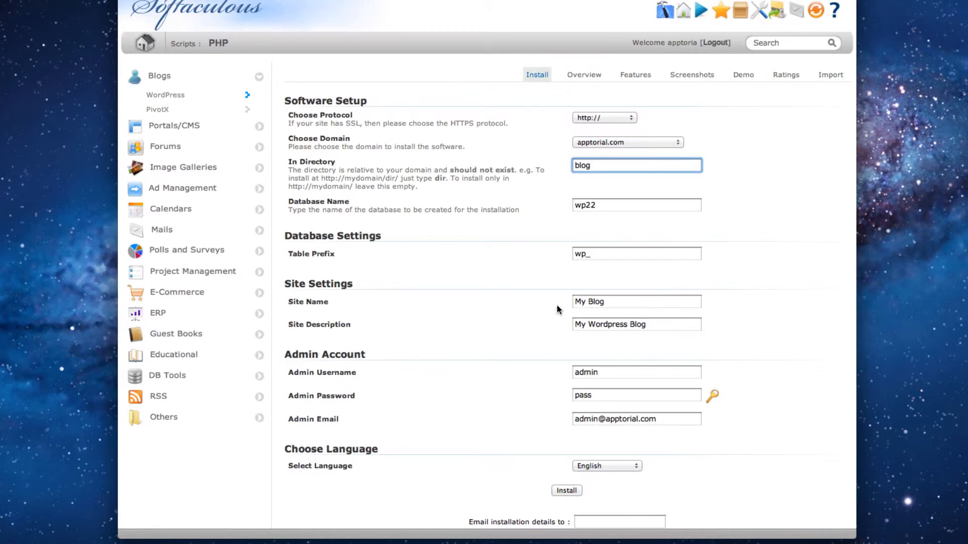
scroll(down, 3)
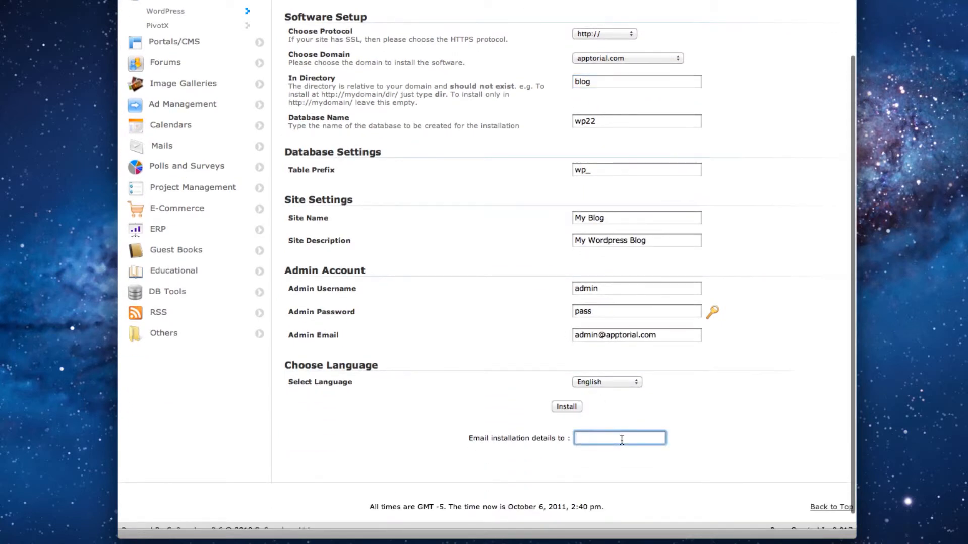
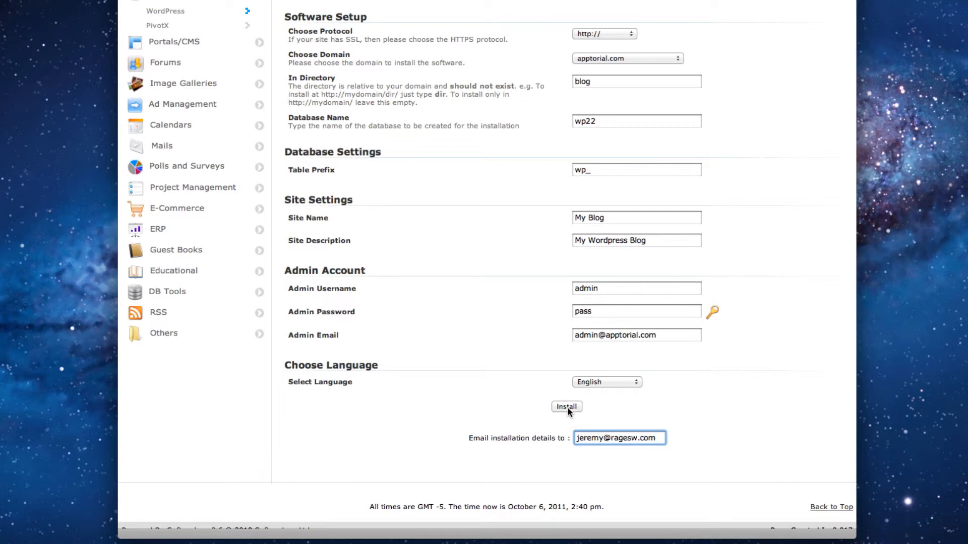
click(566, 406)
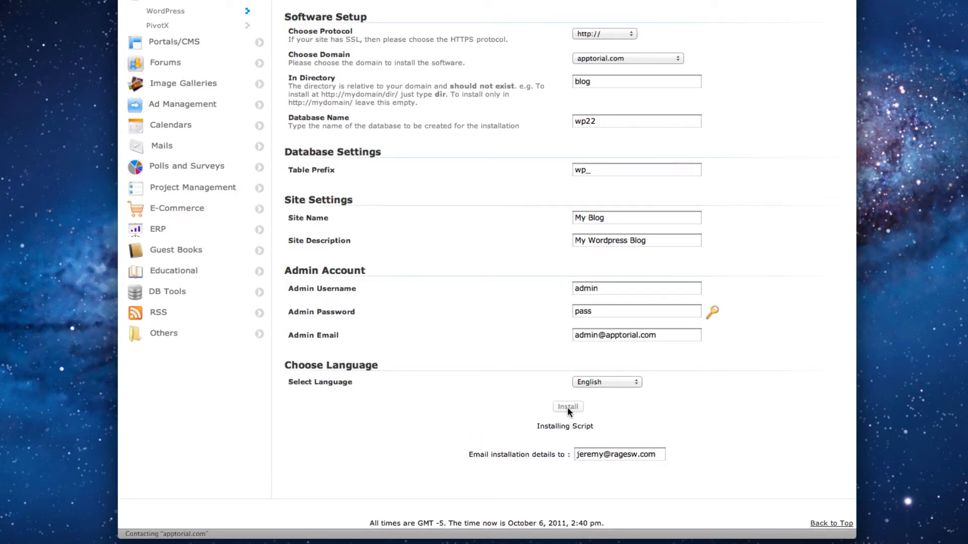
click(566, 407)
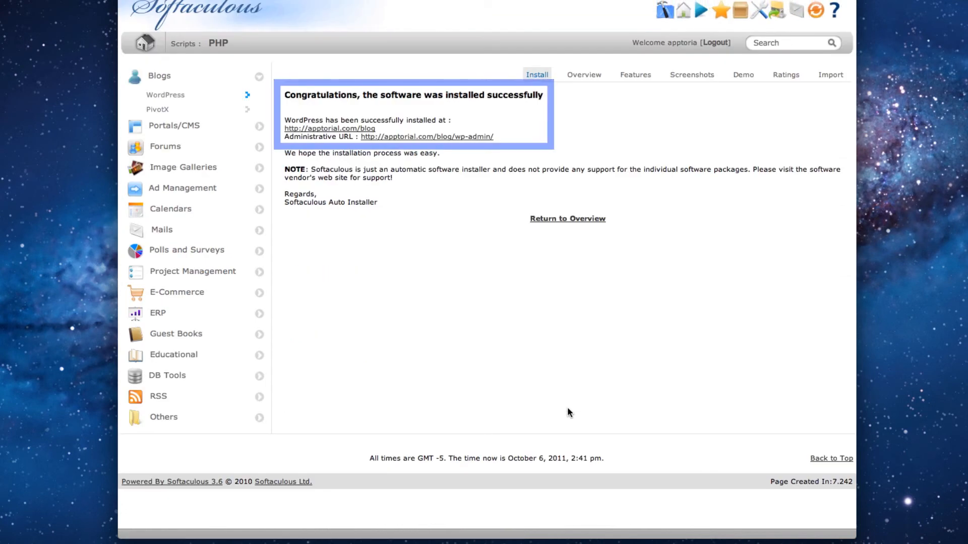